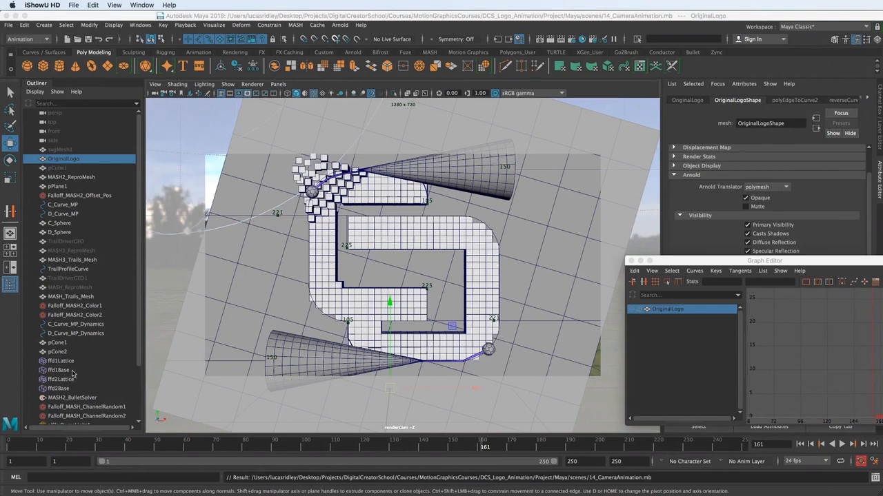
- Select renderCam in the Outliner and look through it in the viewport
scroll("down", 3)
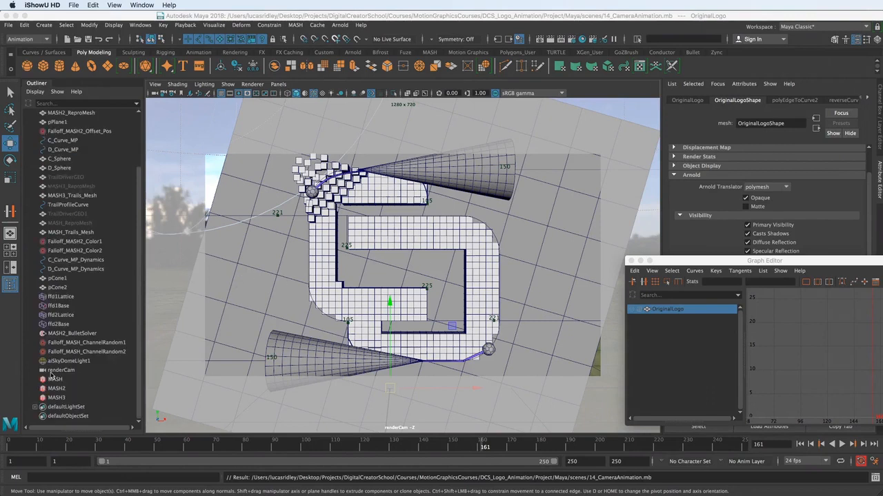
left_click(61, 369)
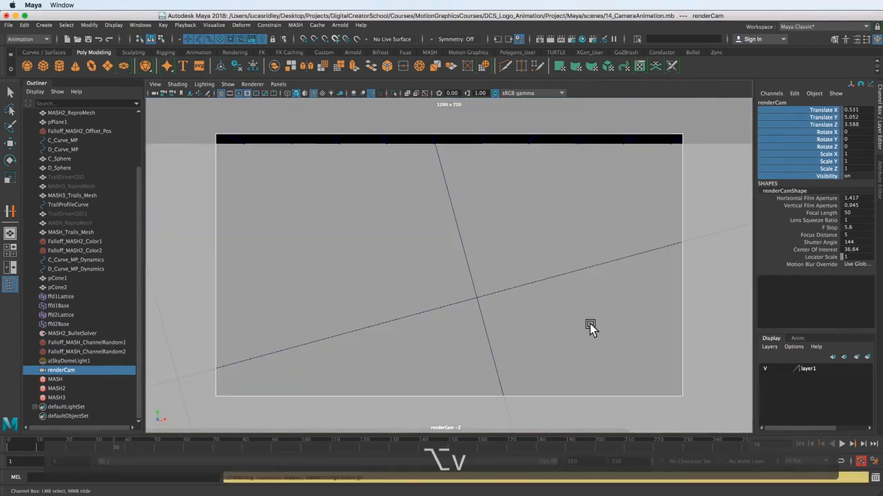
- Frame the logo in the renderCam view, then select aiSkyDomeLight1
left_click(833, 444)
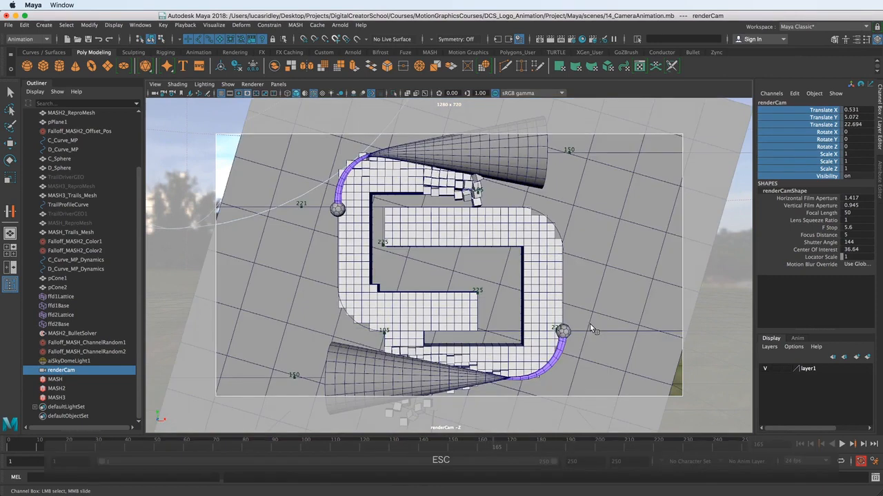
left_click(69, 361)
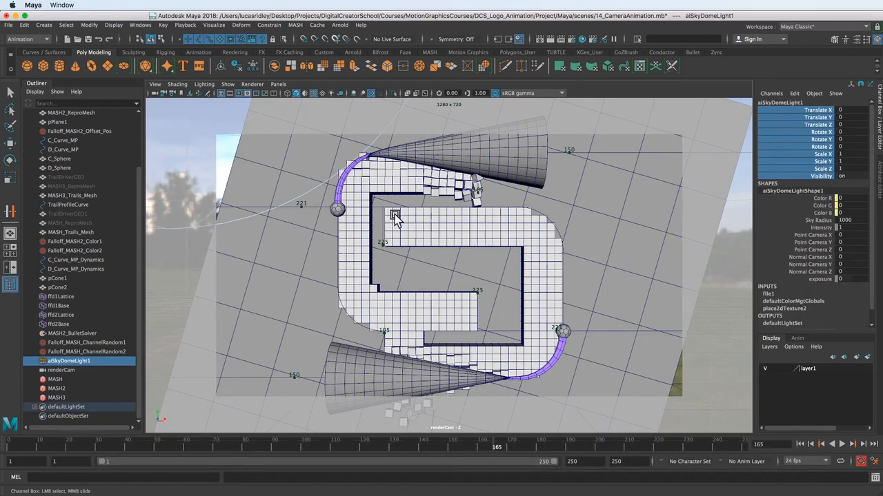
mouse_move(462, 232)
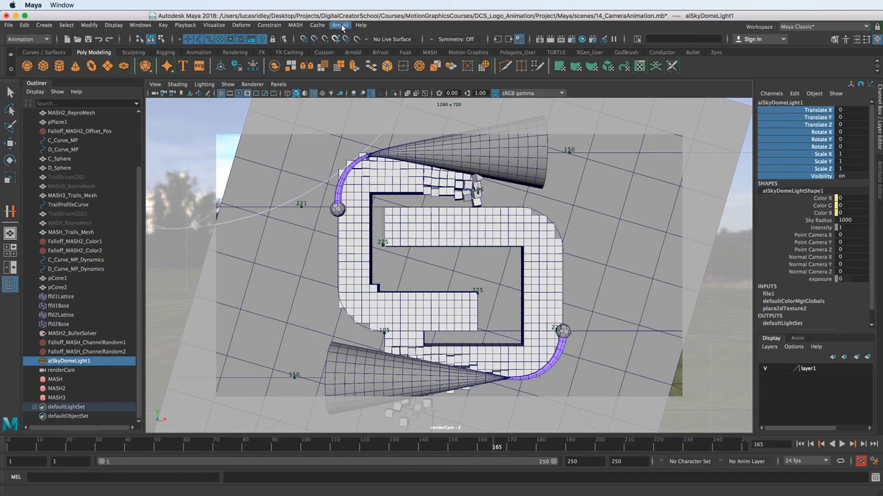
- Start an Arnold render, try perspShape as render camera, then return to renderCamShape
left_click(339, 24)
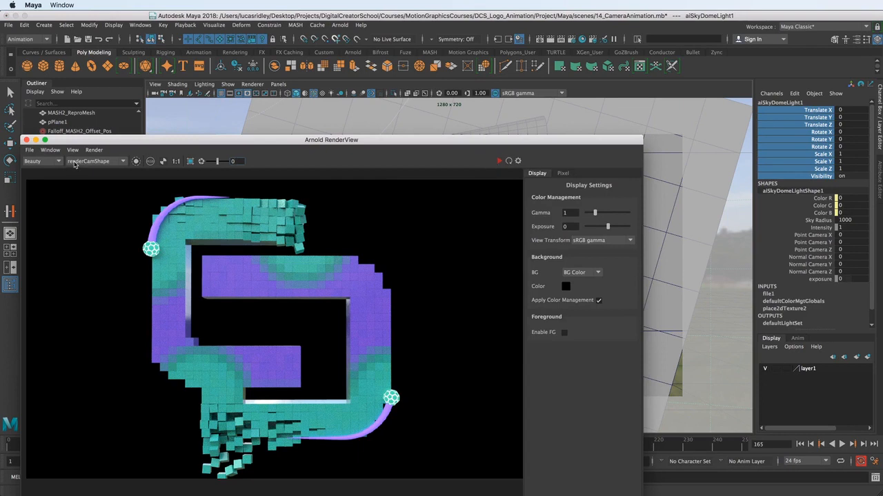
mouse_move(462, 171)
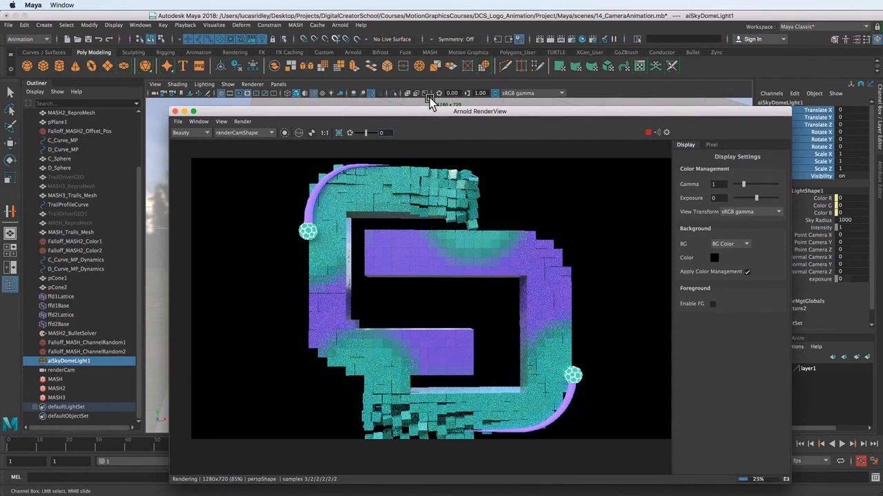
left_click_drag(429, 110, 460, 121)
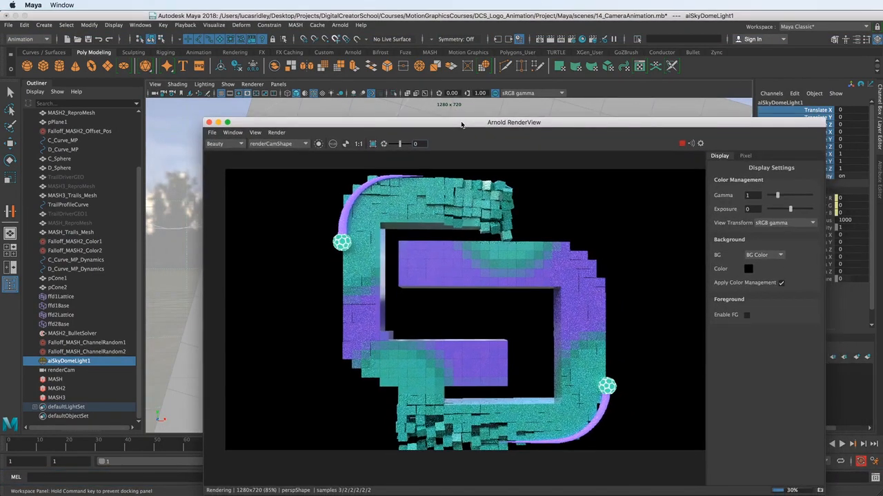
left_click(279, 144)
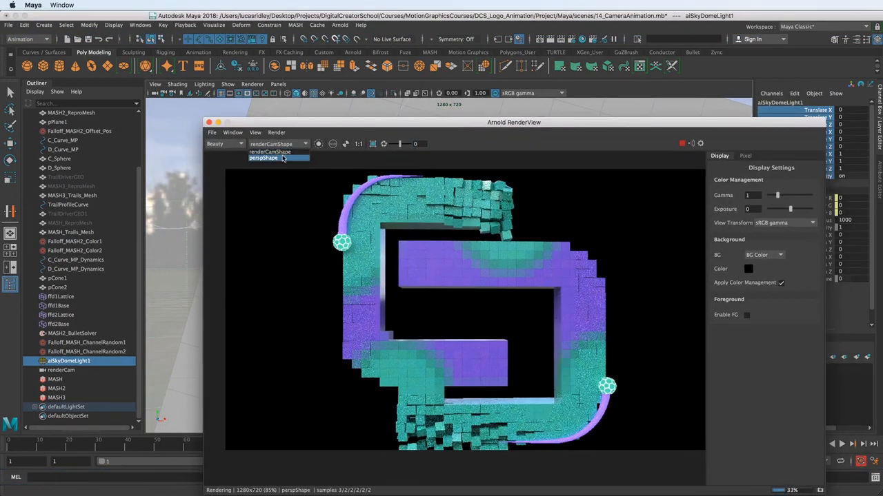
left_click(273, 157)
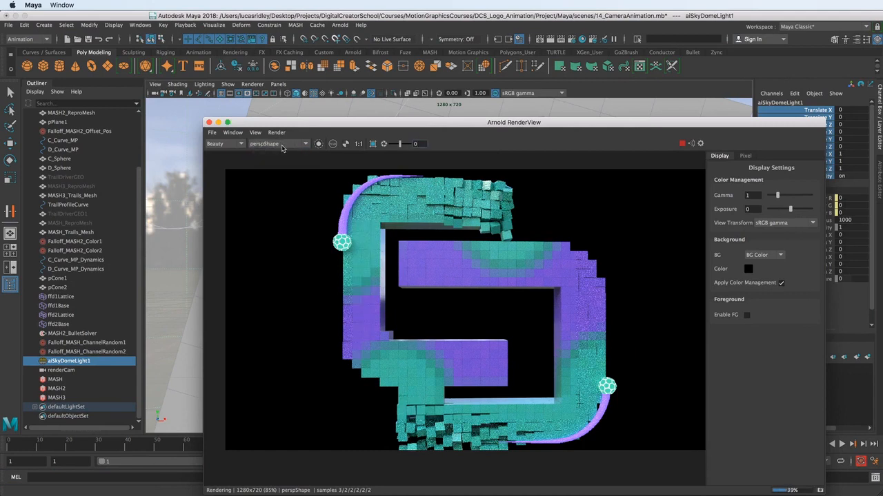
left_click(278, 144)
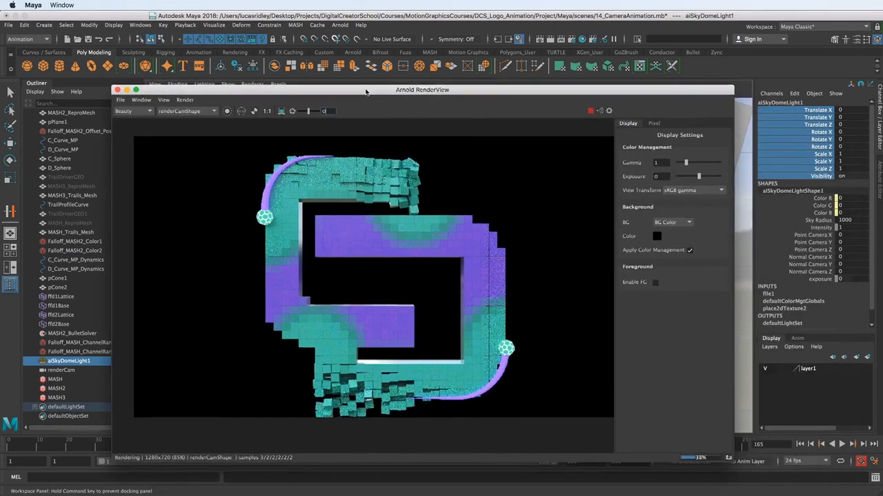
left_click_drag(422, 89, 720, 111)
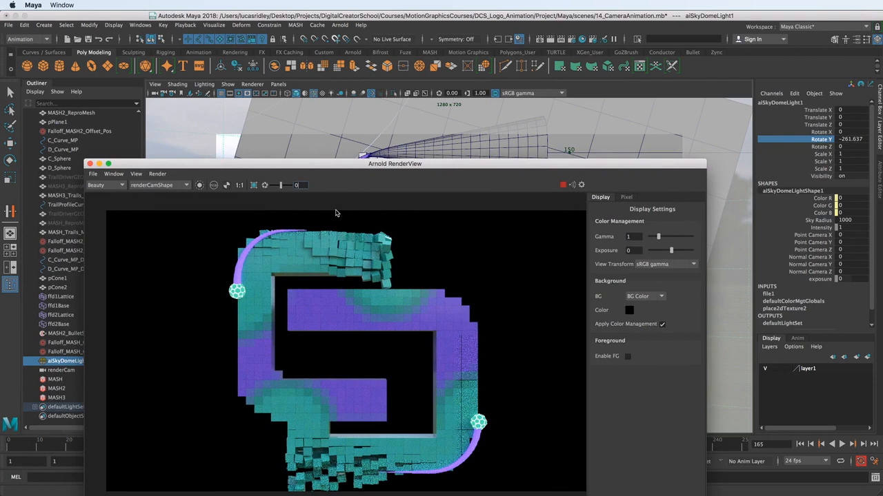
mouse_move(300, 317)
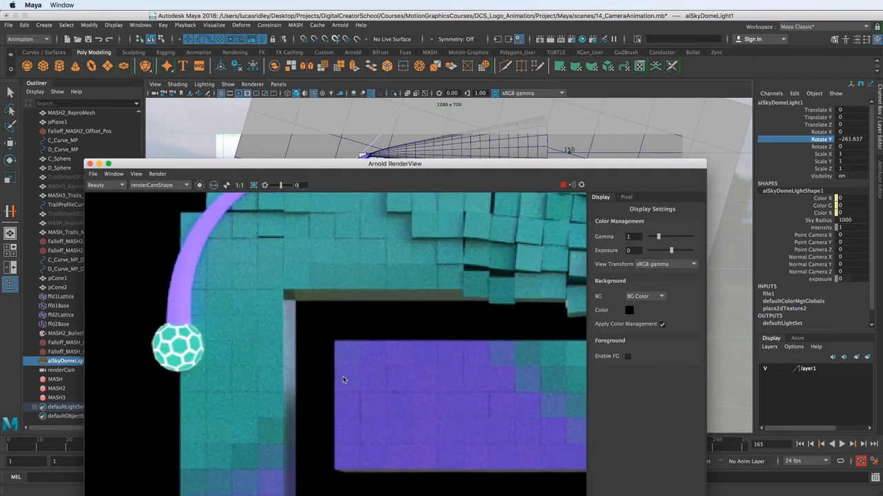
- Show the MASH Editor and select the MASH2_Random node
left_click(295, 25)
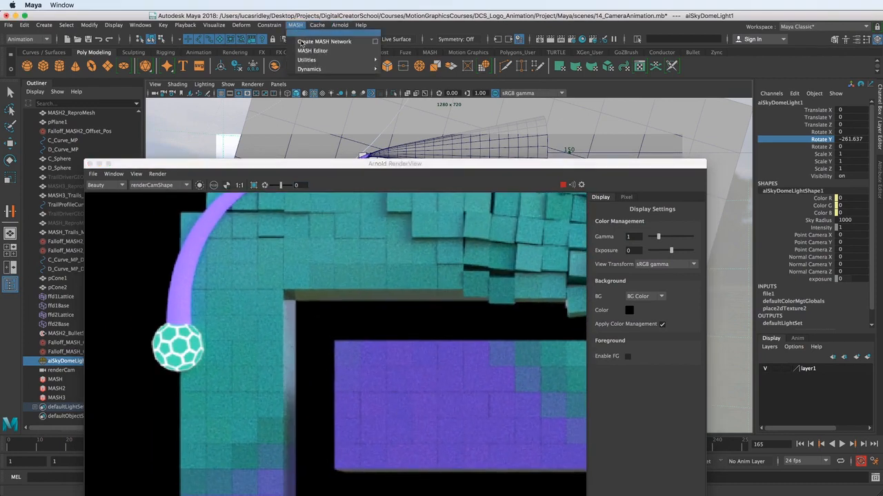
left_click(312, 50)
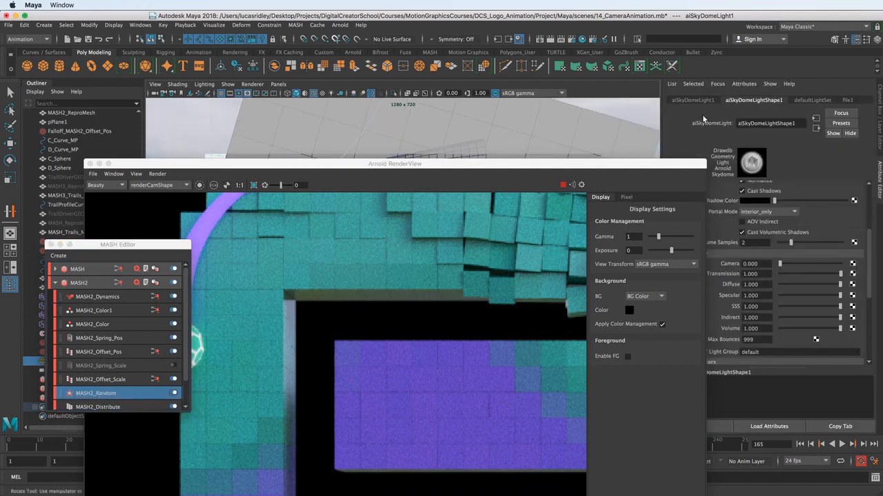
left_click(96, 393)
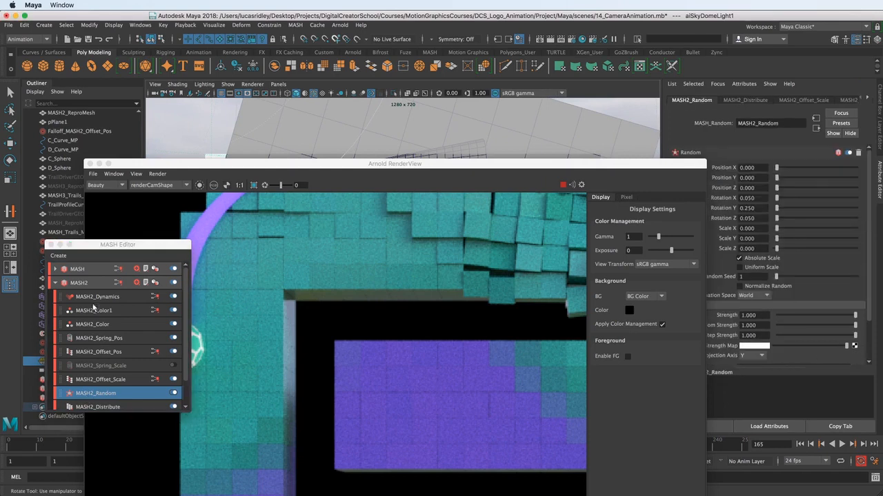
mouse_move(784, 213)
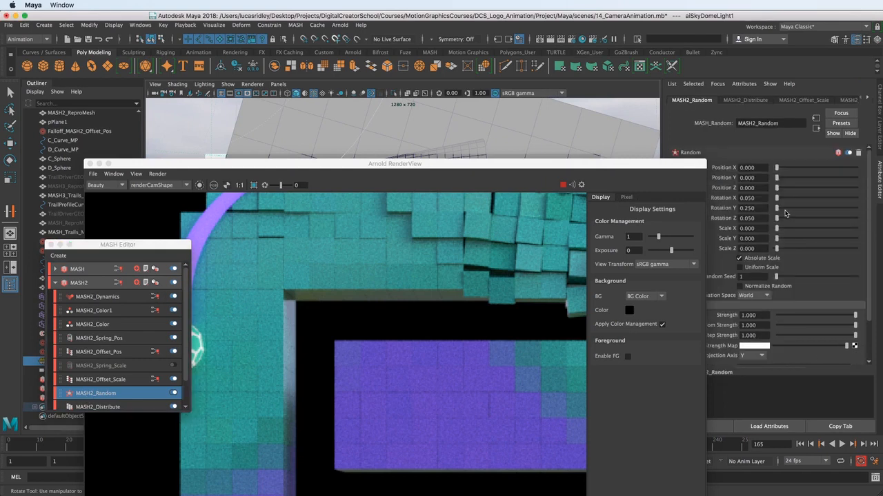
mouse_move(784, 201)
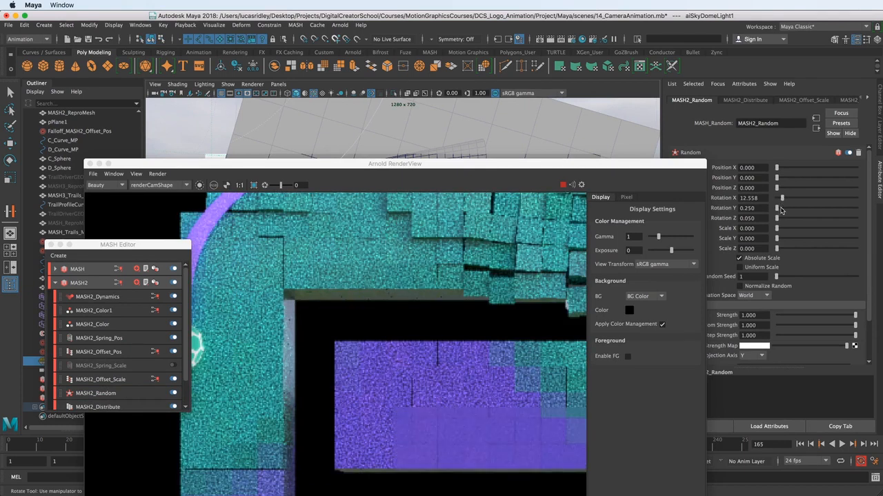
- Test random rotation on the cubes, then undo back to zero rotation
left_click_drag(781, 208, 781, 209)
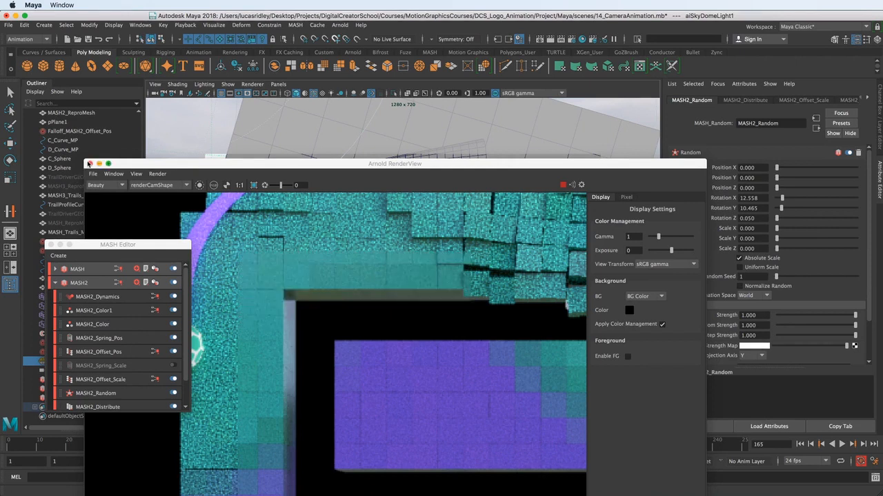
left_click(89, 164)
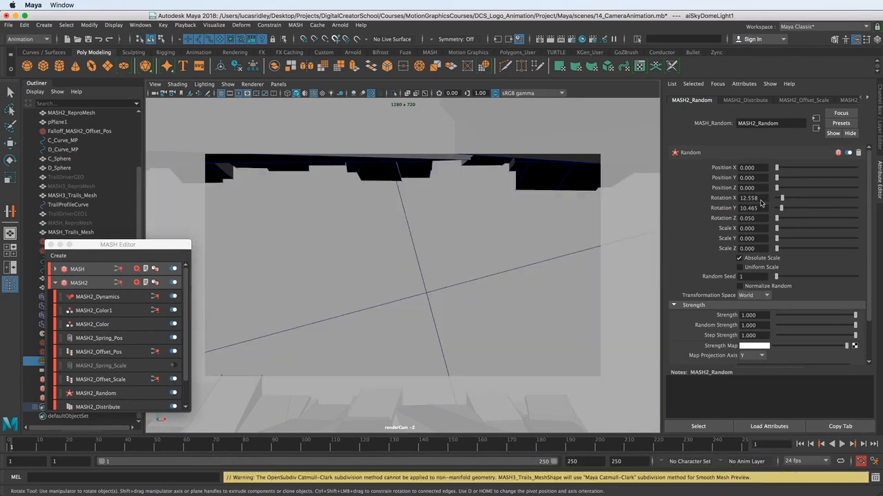
key("cmd+z")
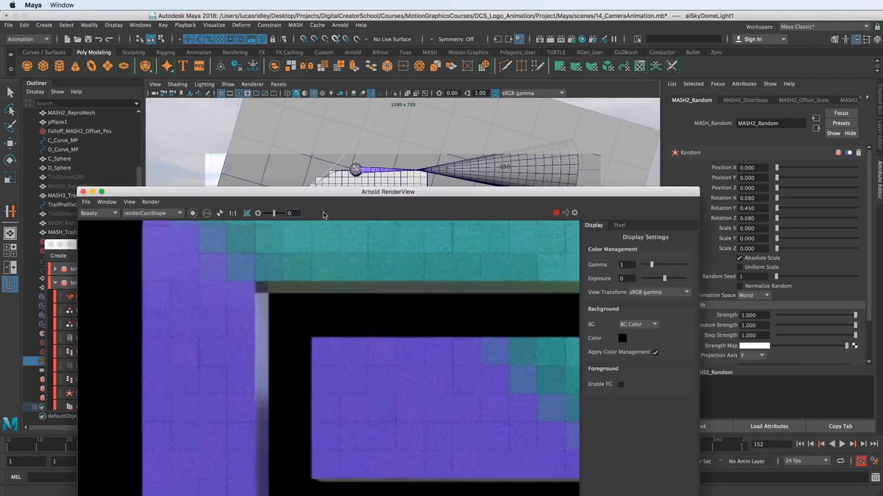
- Show MASH2_ReproMesh's aiStandardSurface1_pixel material and limit rendering to a region
left_click(70, 113)
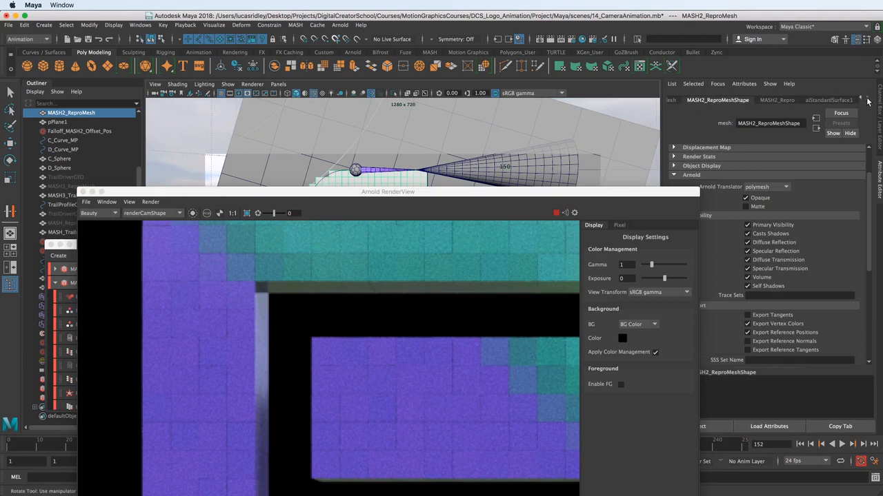
left_click(828, 99)
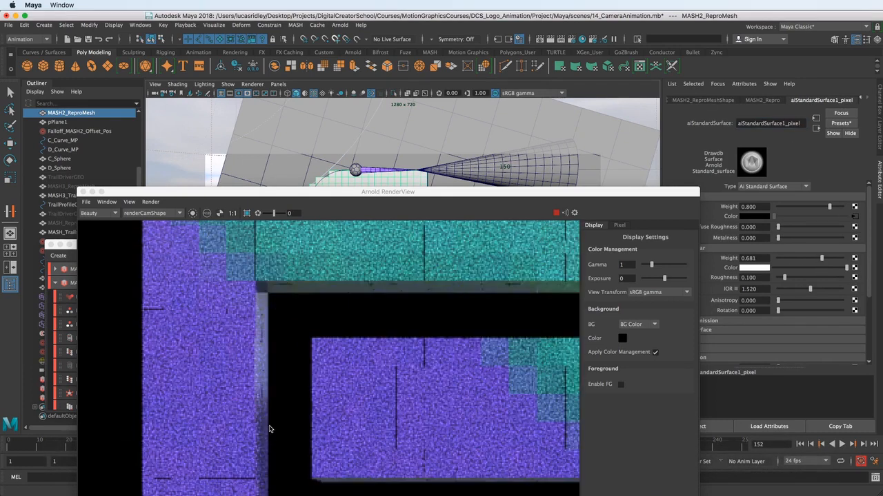
left_click(247, 212)
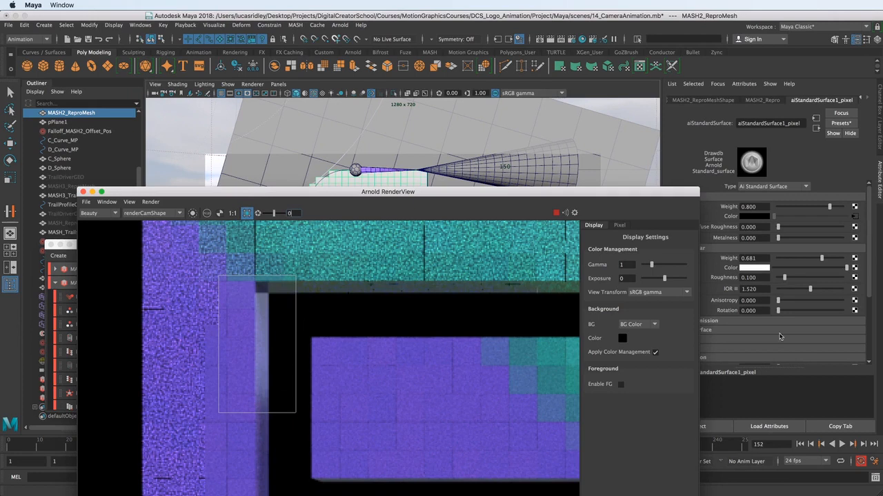
- Set the shader's Specular Weight to 1 and Roughness to about 0.297
left_click_drag(821, 258, 866, 258)
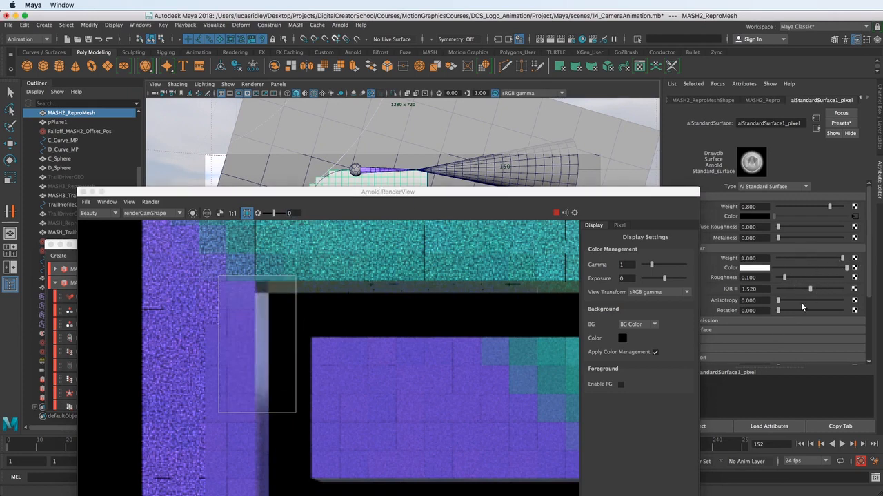
left_click_drag(784, 277, 797, 277)
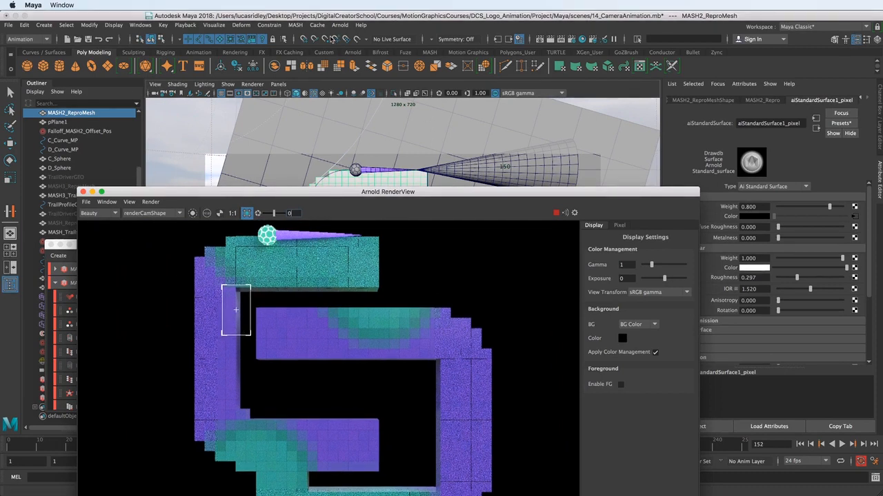
- Add a directional light via Create > Lights > Directional Light
left_click(339, 25)
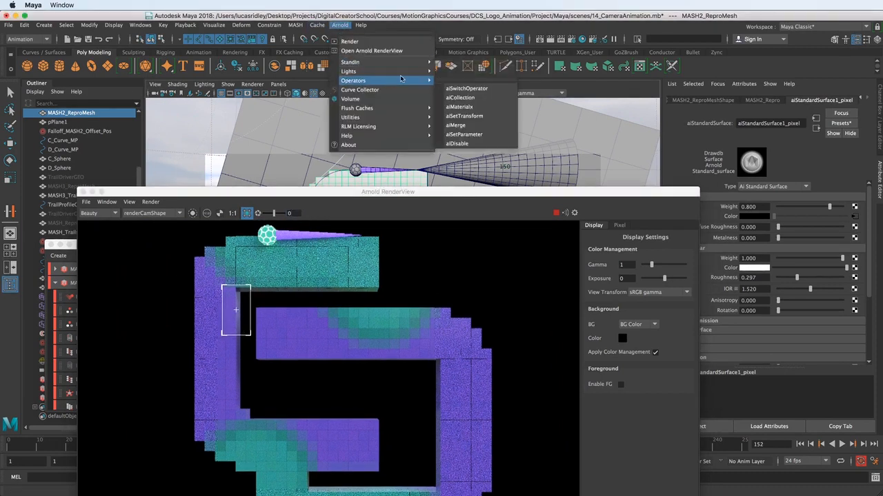
mouse_move(347, 72)
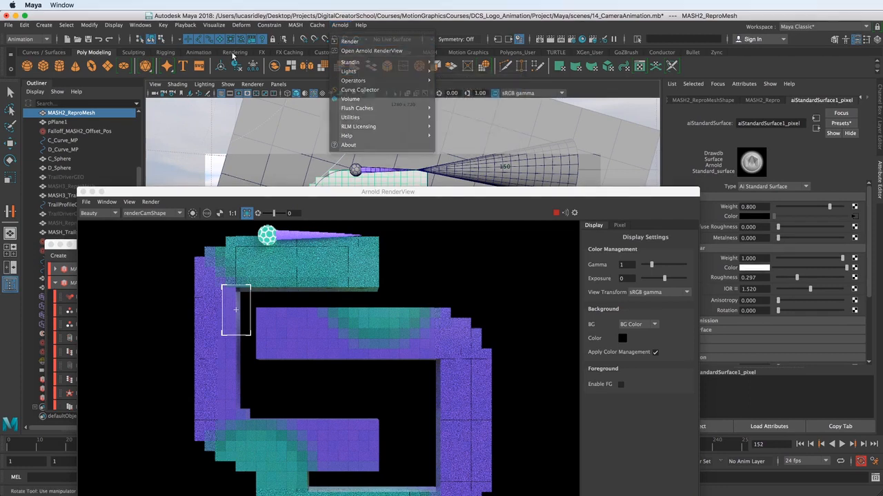
left_click(44, 25)
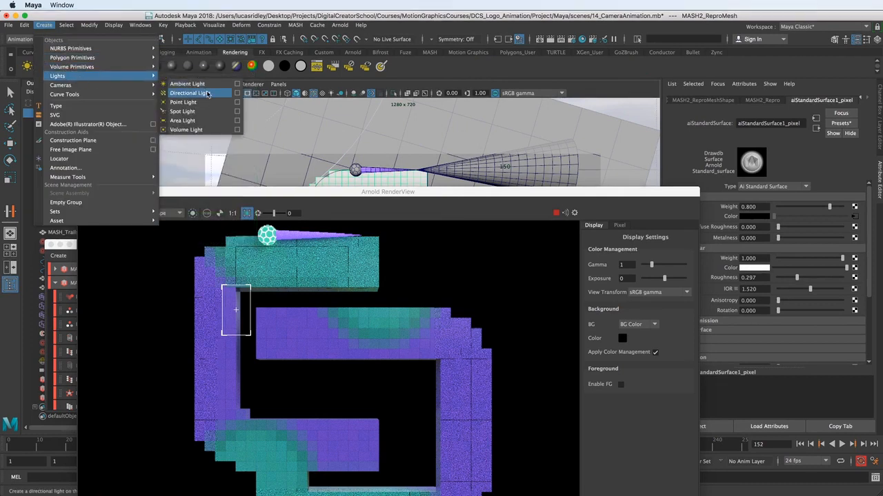
left_click(190, 94)
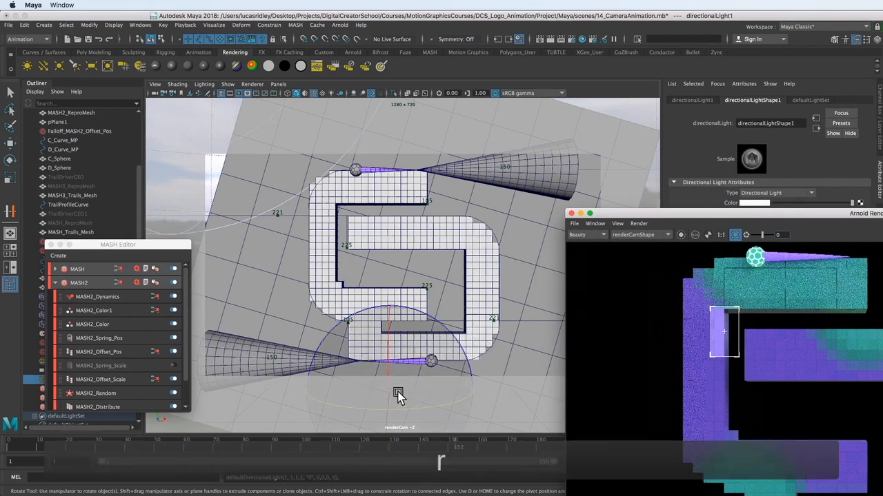
- Rotate the directional light over the logo and set its Intensity to 2.2
key("r")
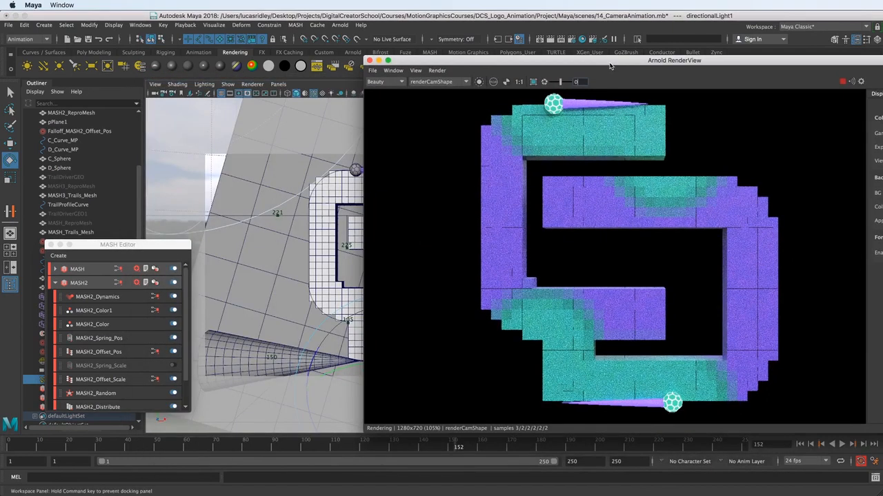
key("w")
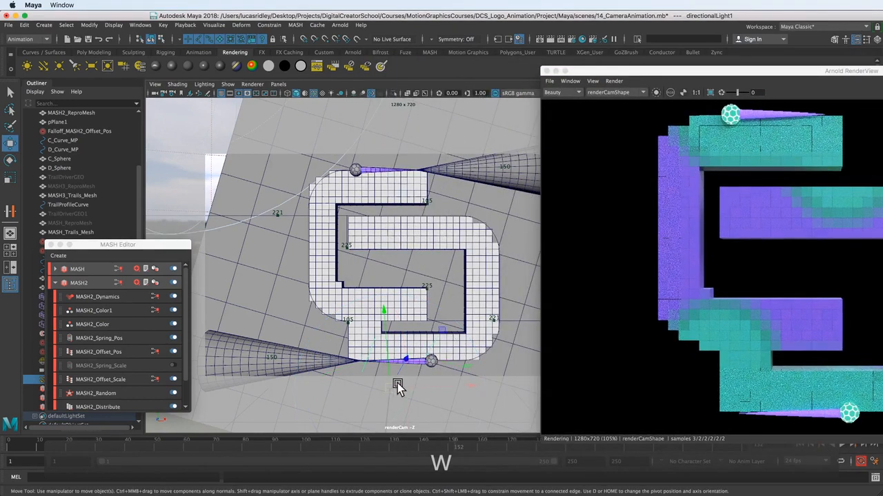
left_click_drag(397, 383, 306, 285)
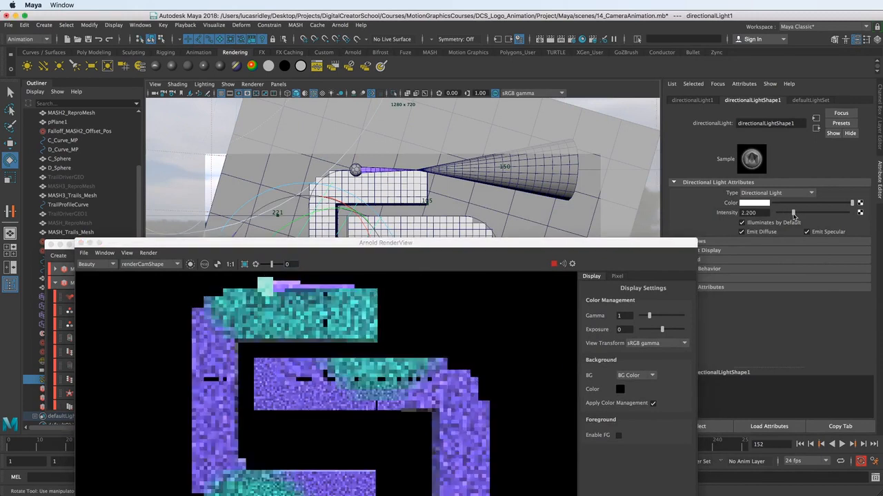
left_click_drag(793, 212, 811, 212)
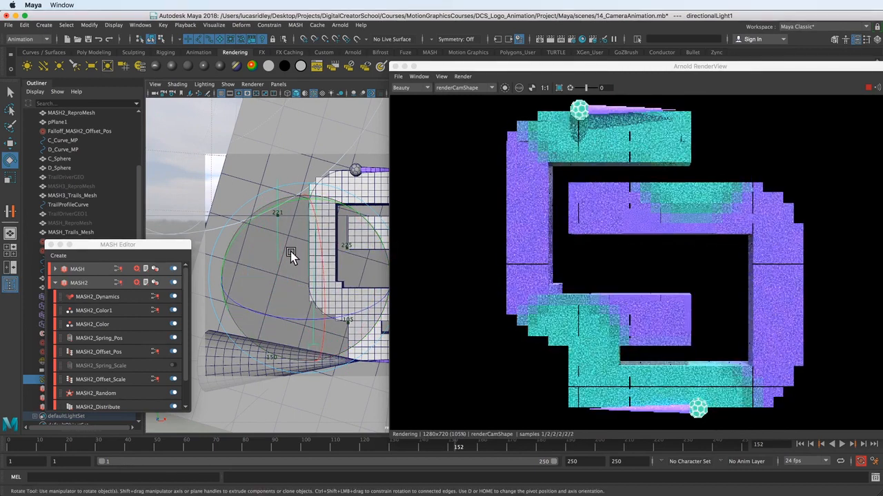
- Re-angle the directional light to shift the shading across the rendered logo
left_click_drag(289, 251, 338, 293)
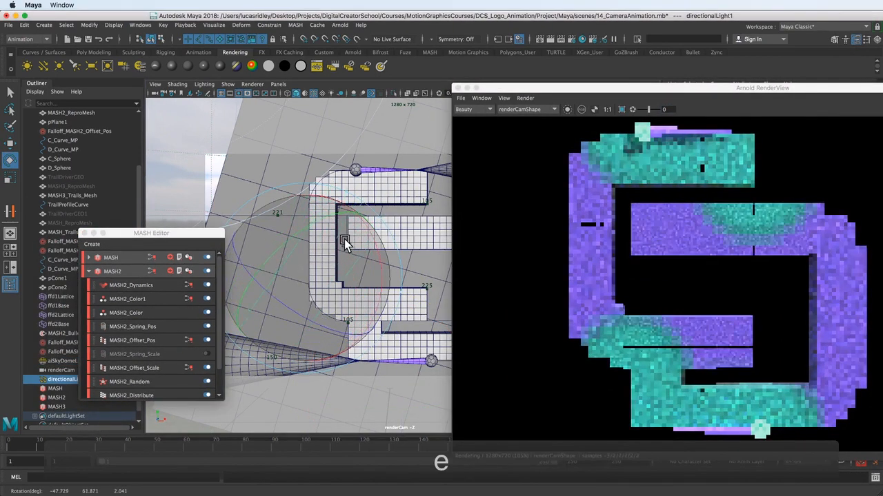
left_click_drag(345, 243, 331, 218)
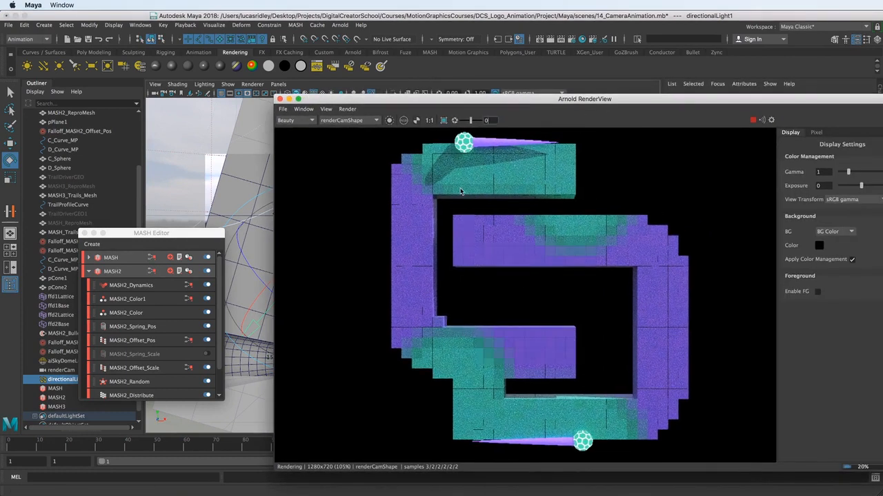
mouse_move(527, 146)
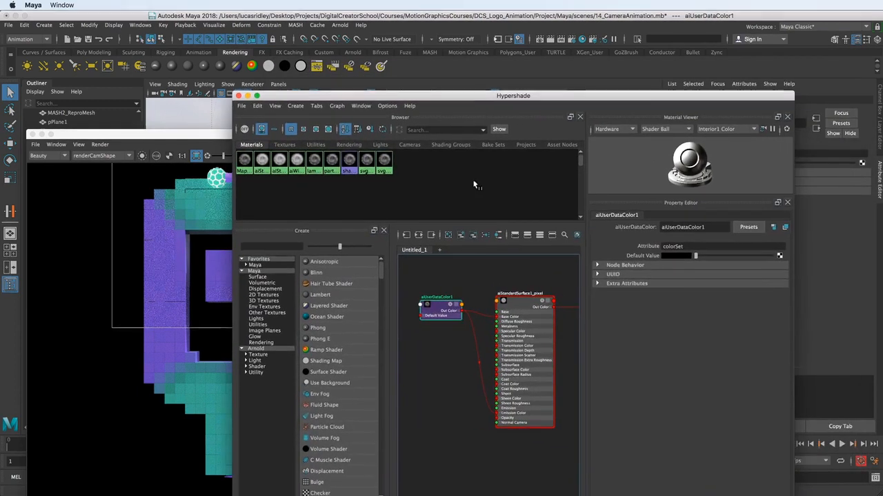
- Select the aiStandardSurface1_pixel shader node in the Hypershade graph
left_click(522, 301)
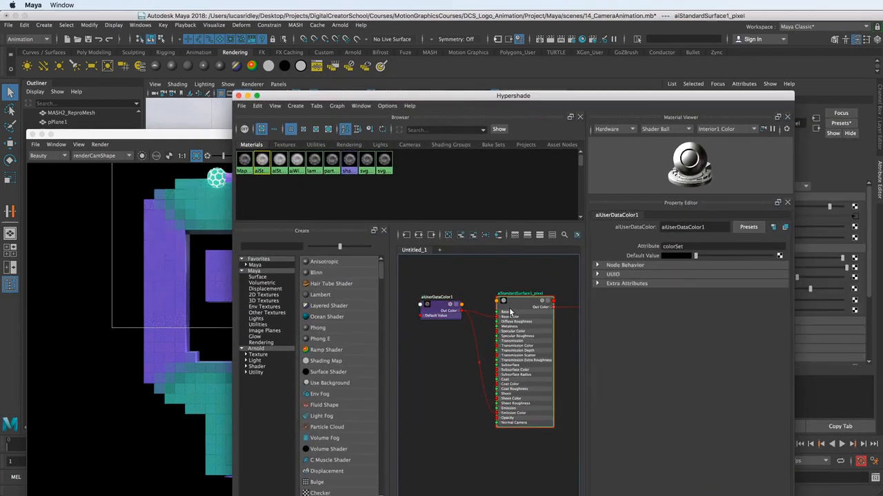
left_click(518, 301)
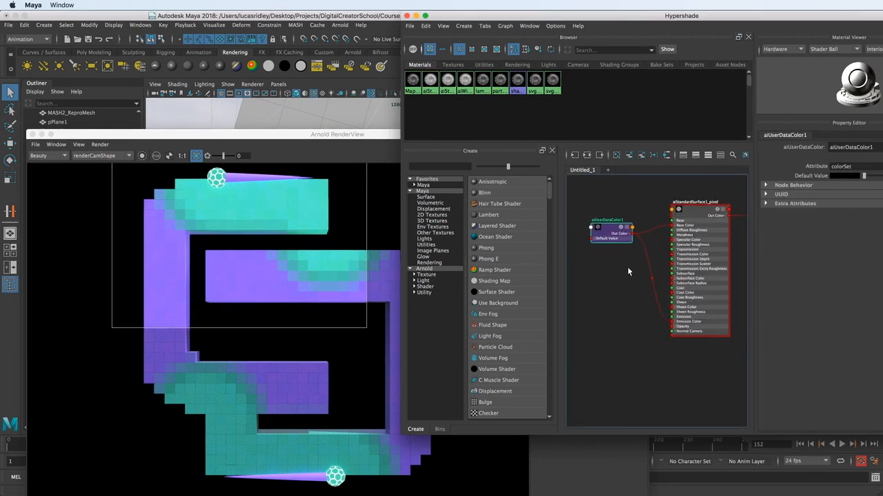
mouse_move(620, 278)
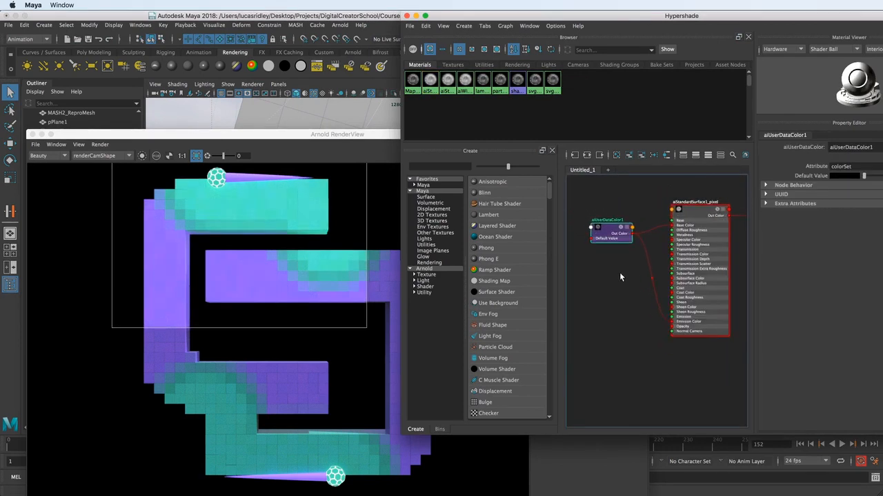
- Create an aiColorCorrect node and place it between aiUserDataColor1 and the shader
type("color")
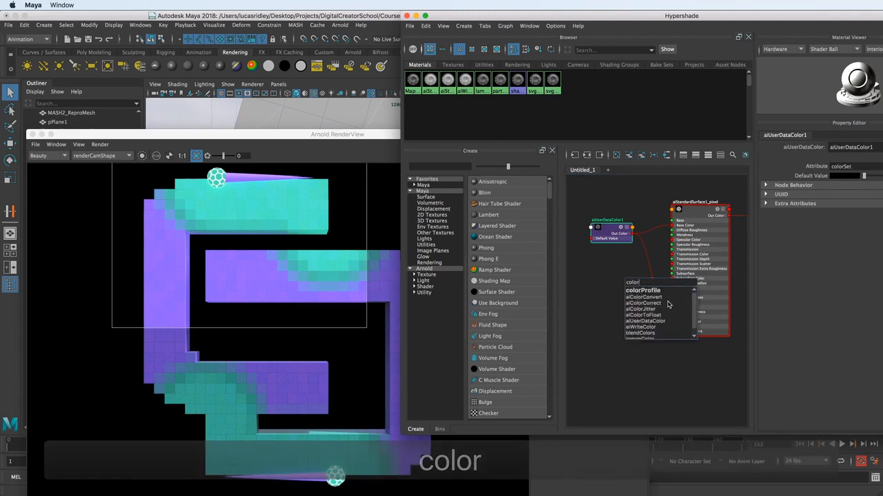
left_click(644, 303)
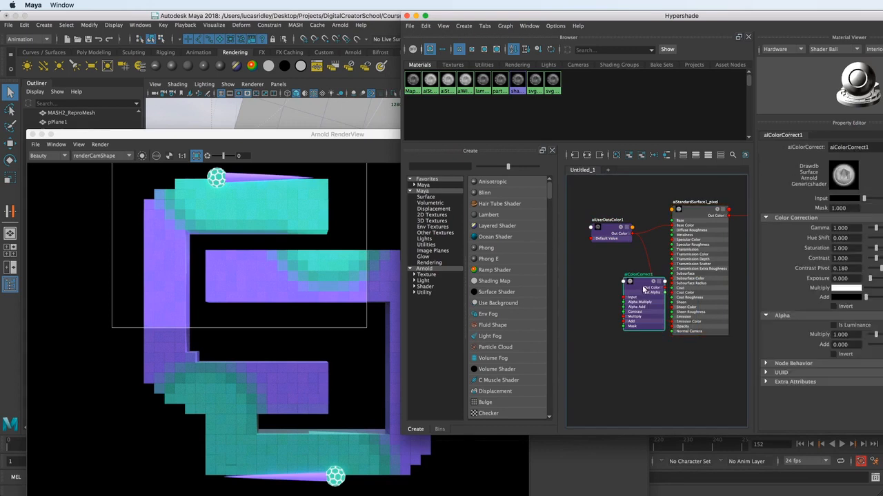
left_click_drag(646, 282, 624, 295)
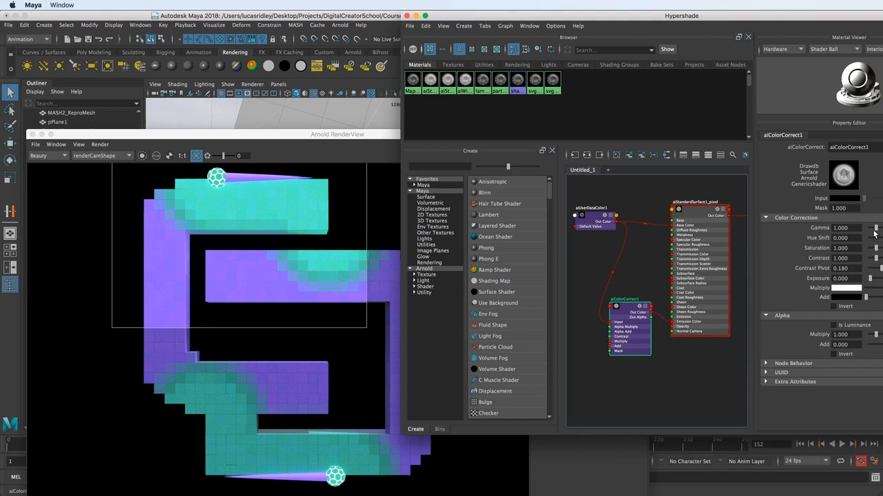
- Lower the color correction Gamma and enter a Hue Shift of 0.007
left_click_drag(858, 228, 872, 228)
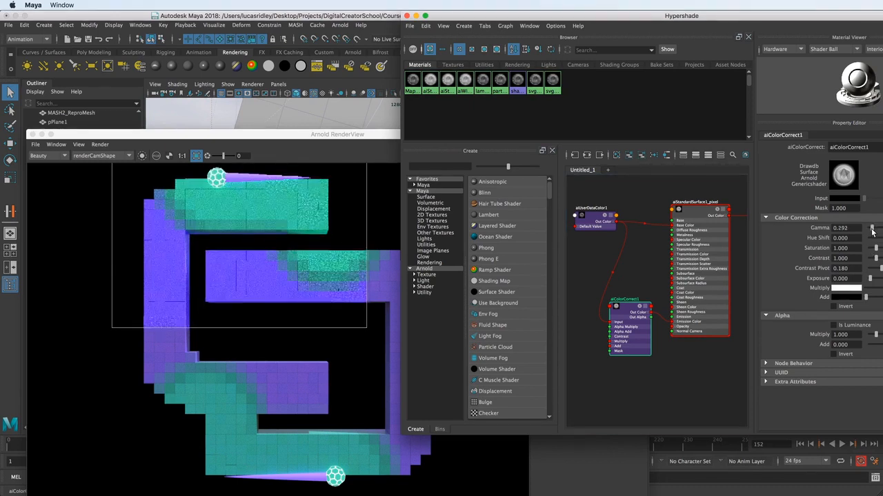
left_click_drag(855, 228, 871, 227)
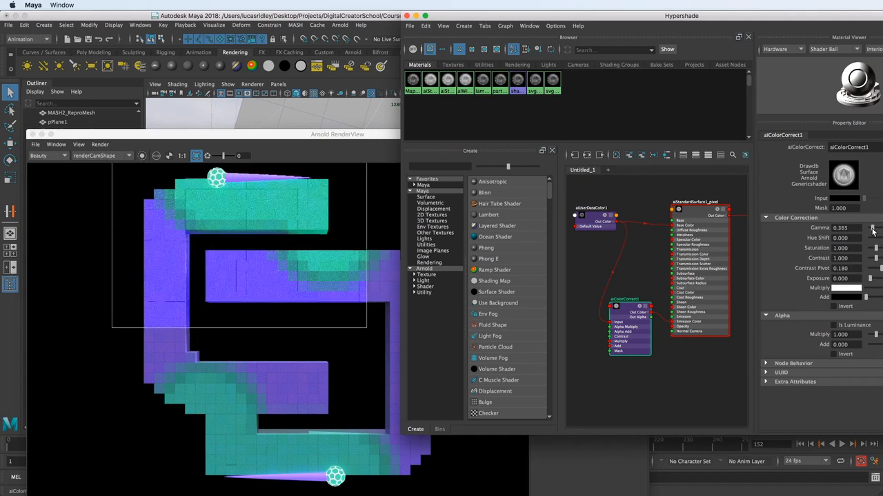
left_click(840, 237)
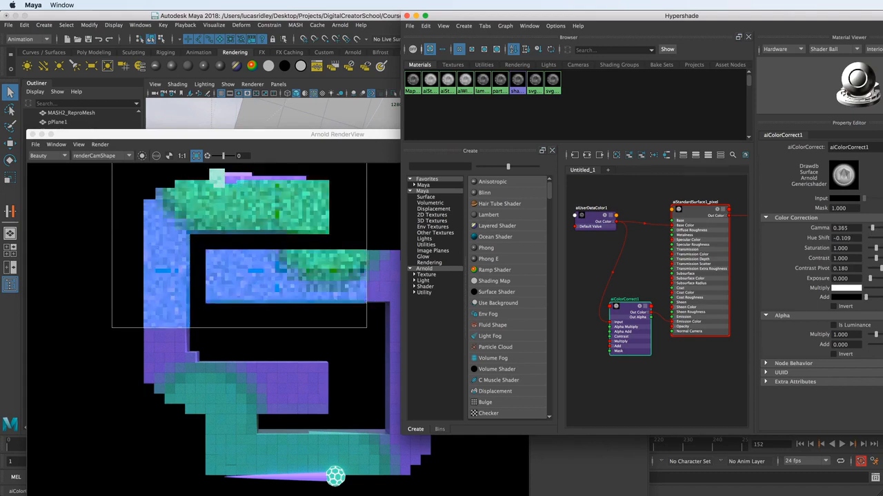
type("0.007")
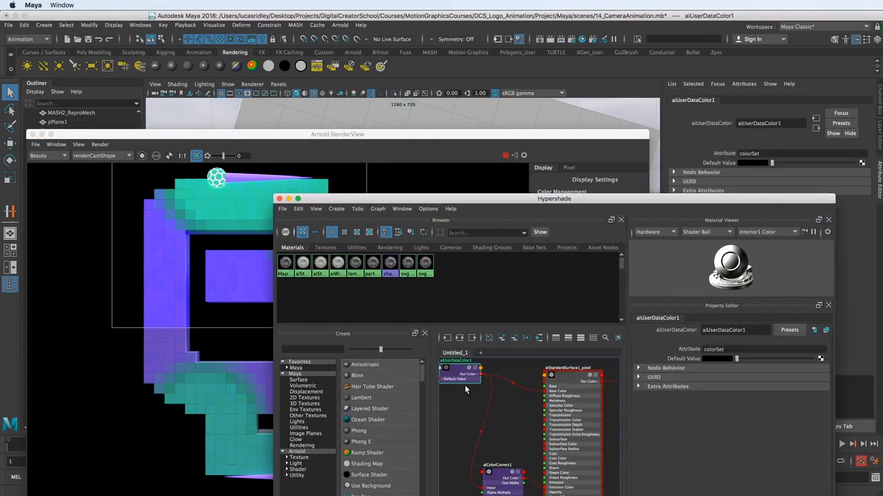
- Lower the aiStandardSurface1_pixel shader's Emission Weight to 0, then settle it at about 0.3
left_click(568, 366)
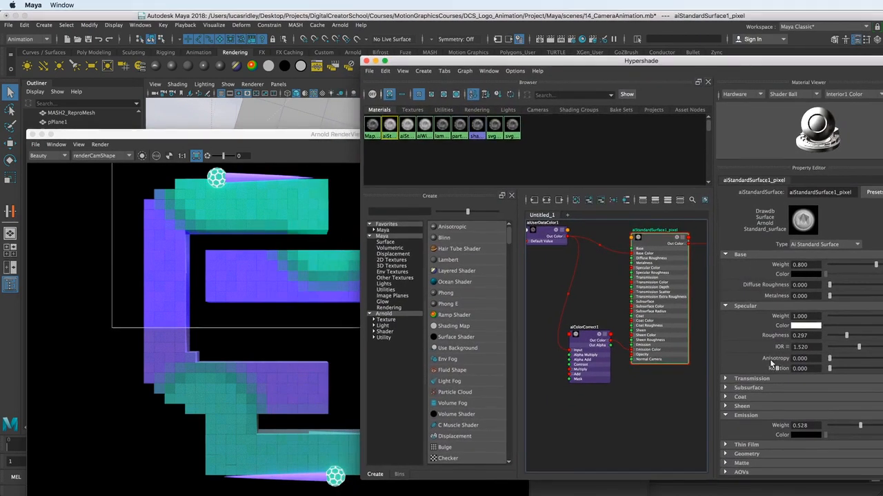
left_click_drag(858, 425, 861, 425)
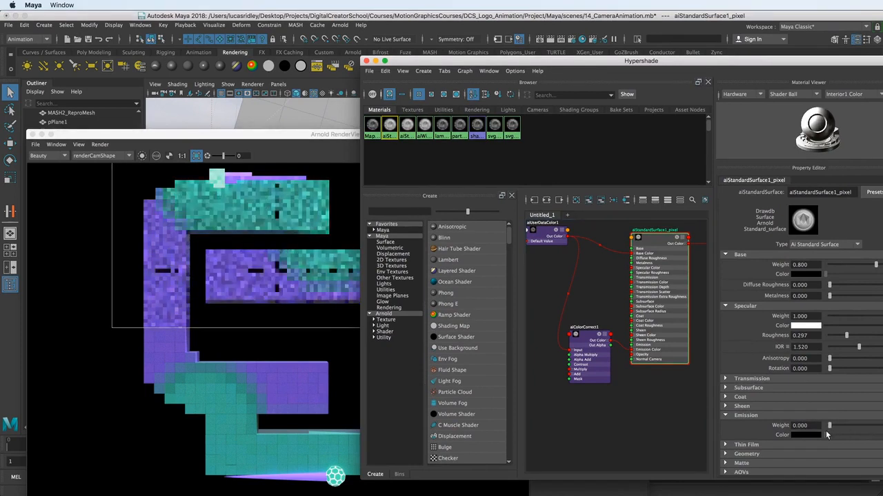
left_click_drag(830, 425, 848, 425)
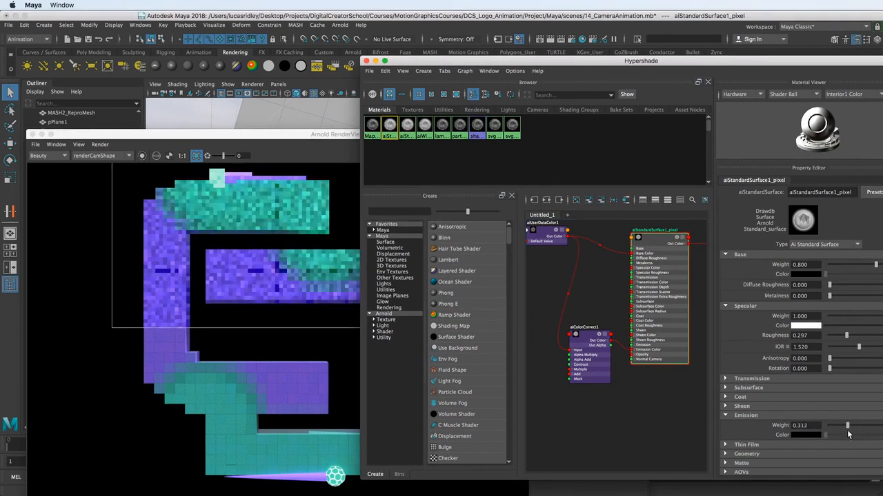
left_click_drag(827, 425, 848, 425)
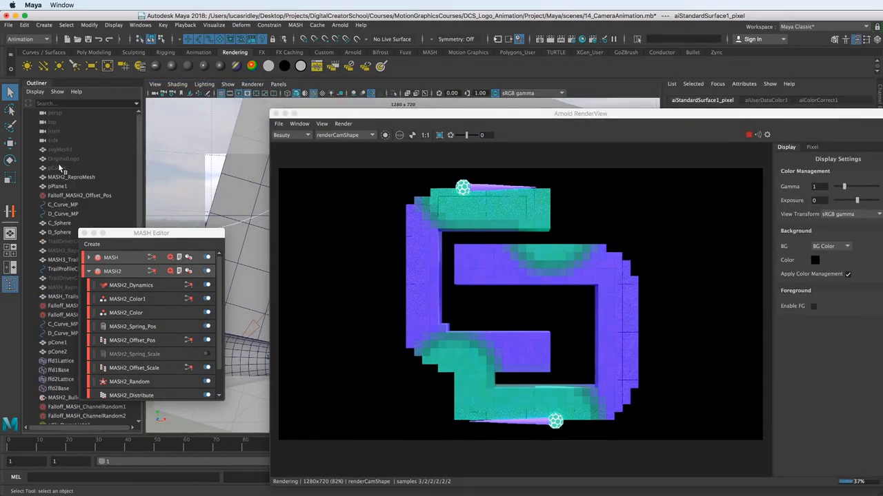
- Select the OriginalLogo object in the Outliner to show its attributes
left_click(63, 159)
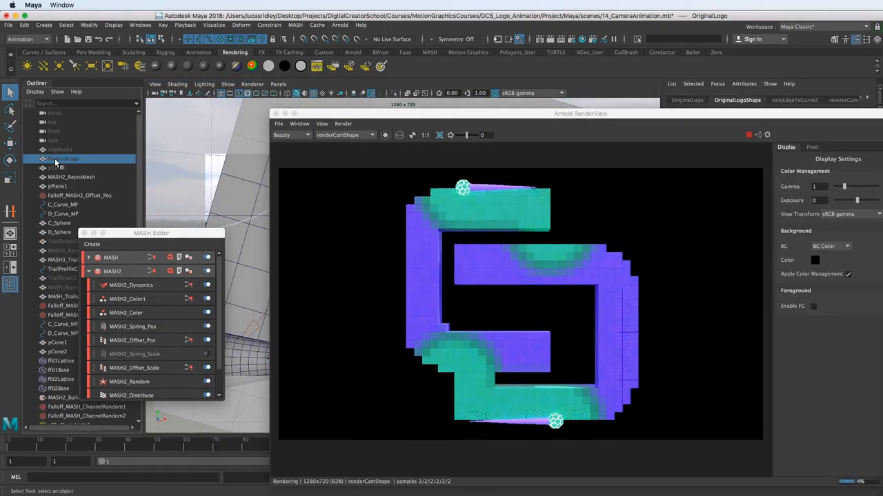